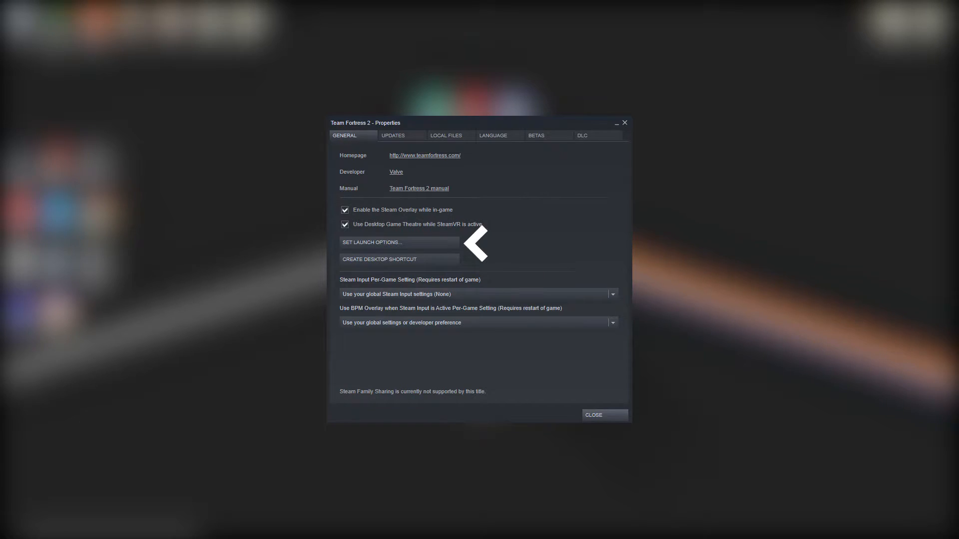
# Review Team Fortress 2's Steam properties, then load the desktop autoexec file in Notepad
pyautogui.click(593, 414)
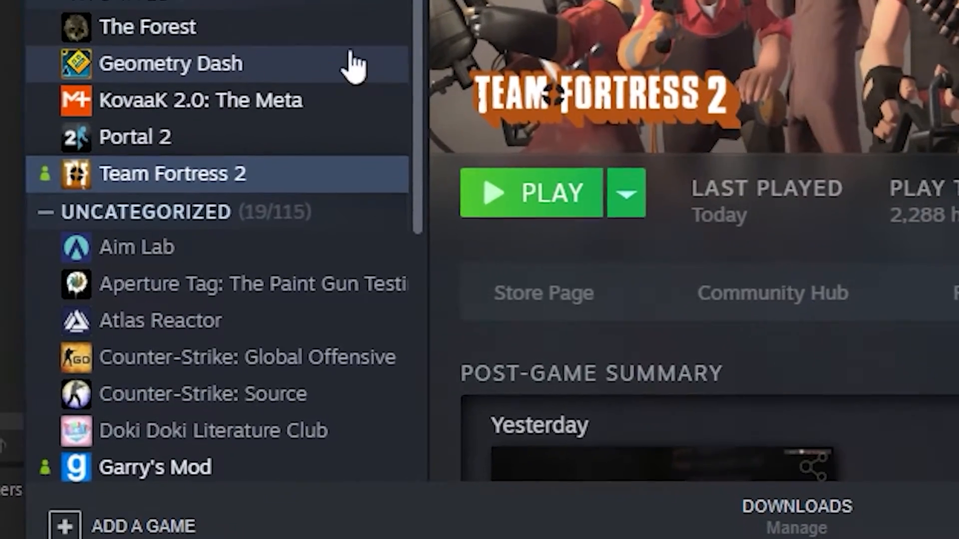
pyautogui.rightClick(169, 174)
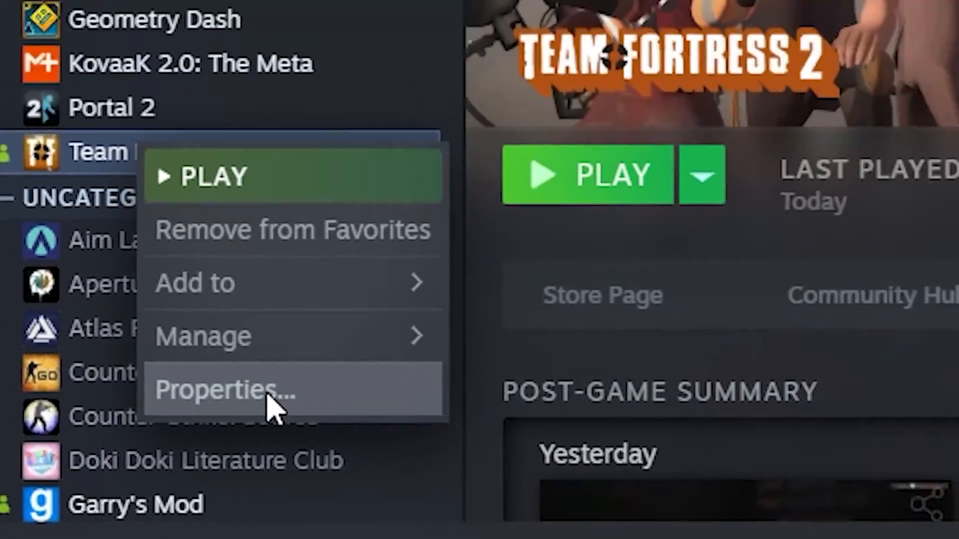
pyautogui.click(228, 395)
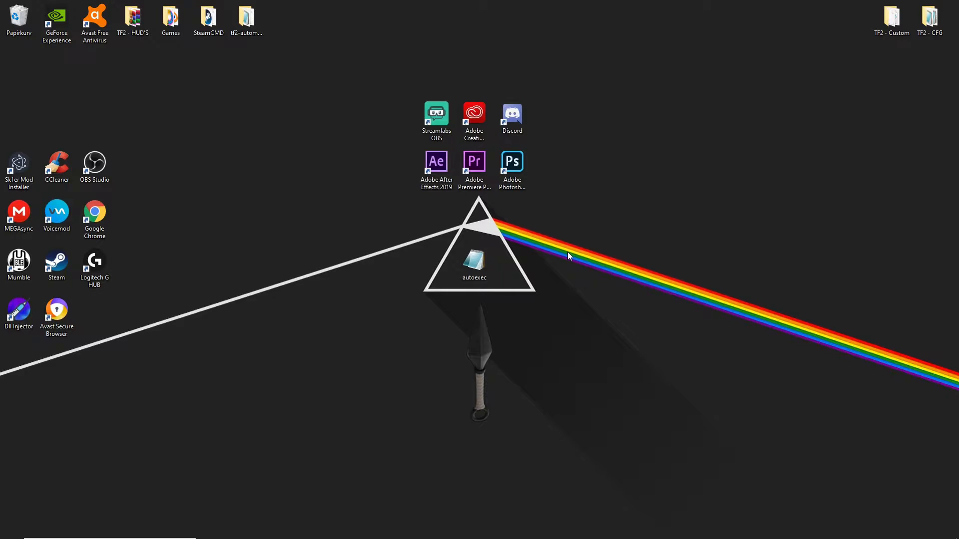
pyautogui.moveTo(515, 258)
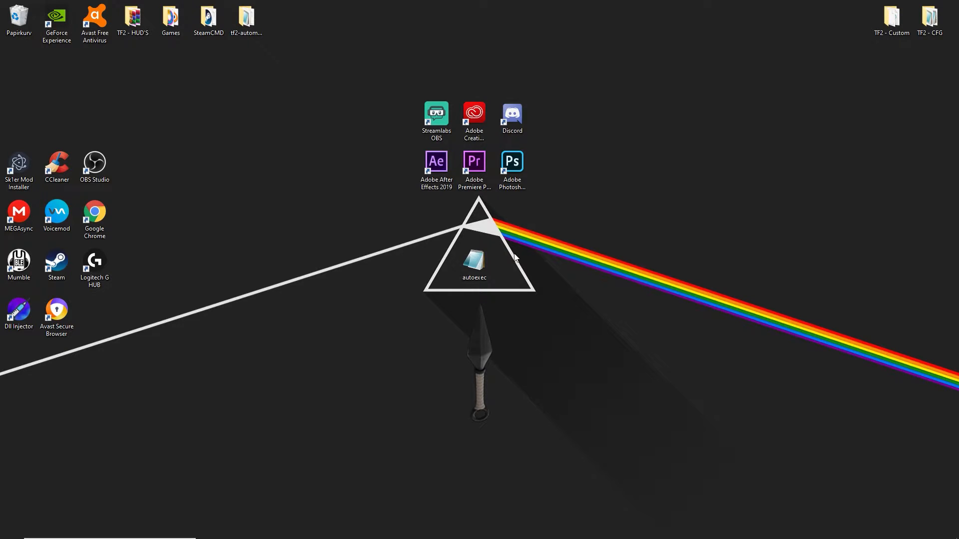
pyautogui.doubleClick(474, 260)
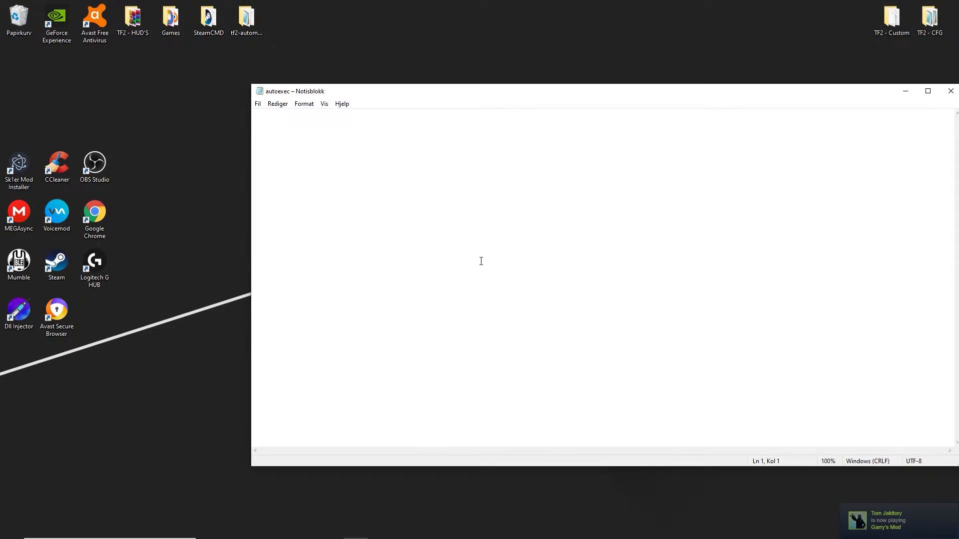
# Write echo lines spelling out 'iMicro', ' is such' and ' a cool ' in the autoexec file
pyautogui.write('echo "')
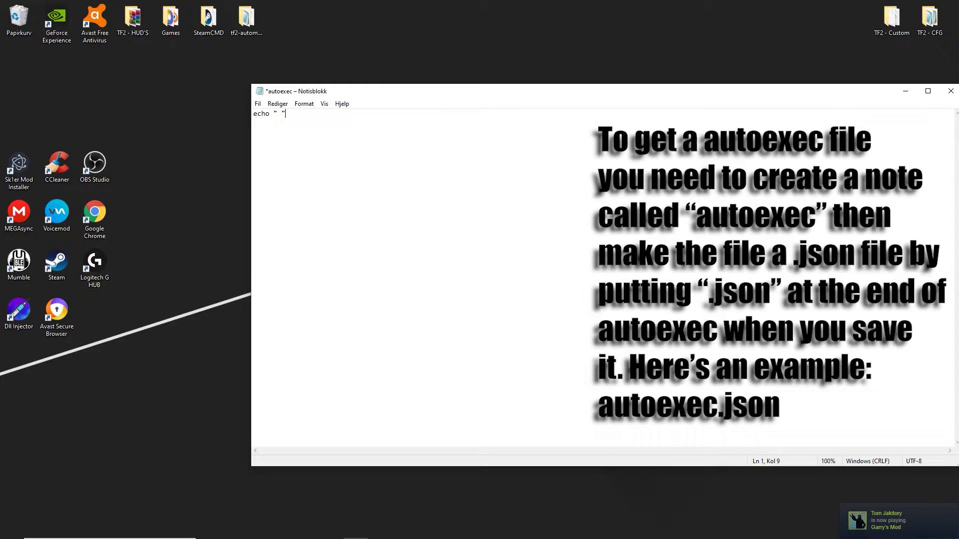
pyautogui.press('Backspace')
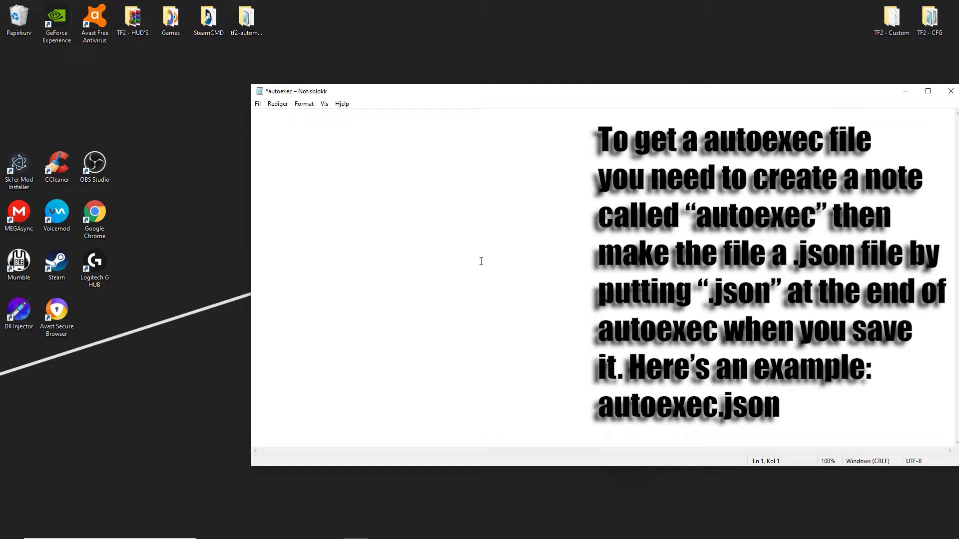
pyautogui.moveTo(318, 155)
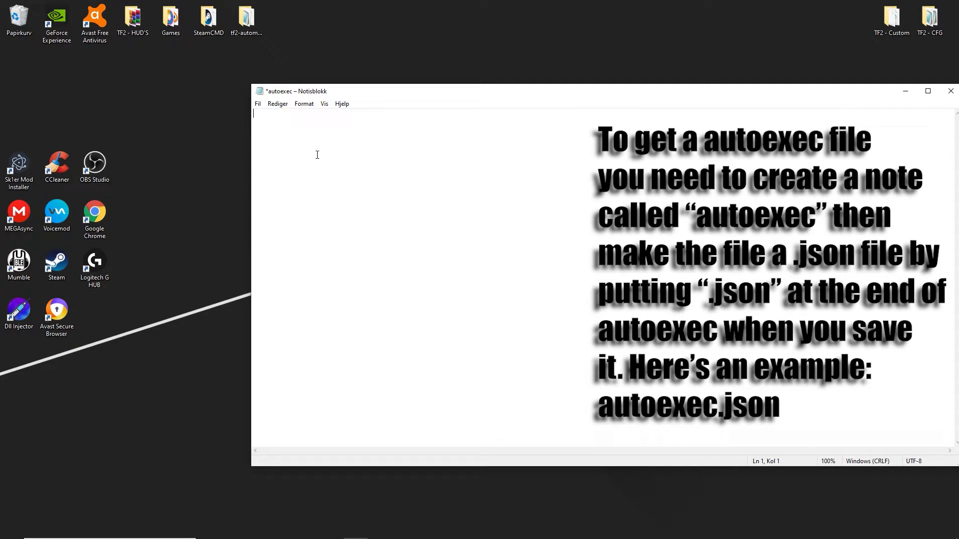
pyautogui.write('echo "')
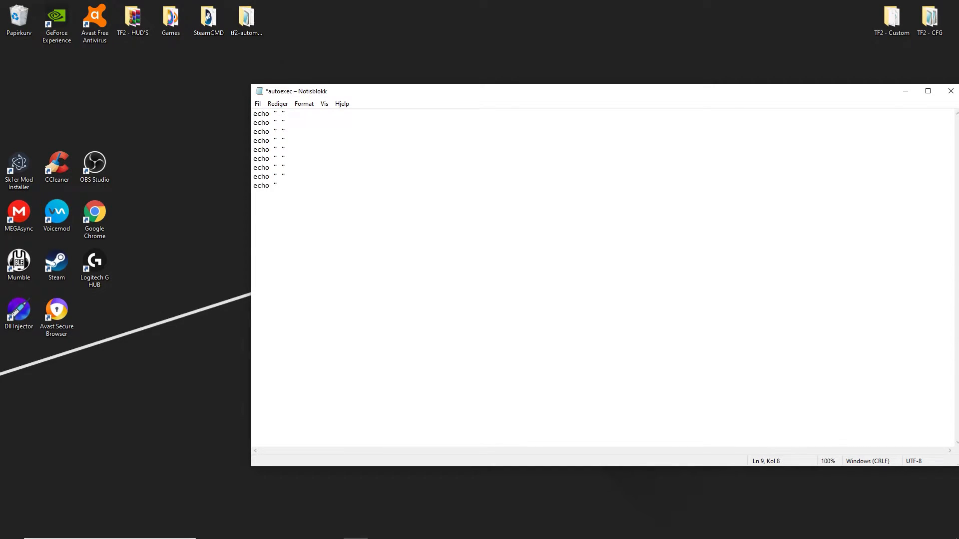
pyautogui.write('iMicro "')
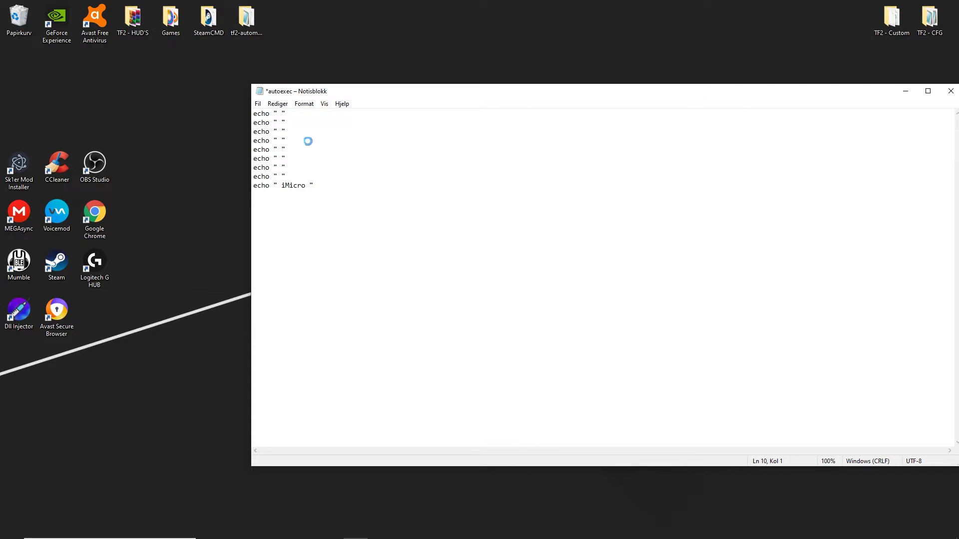
pyautogui.write('echo " is such')
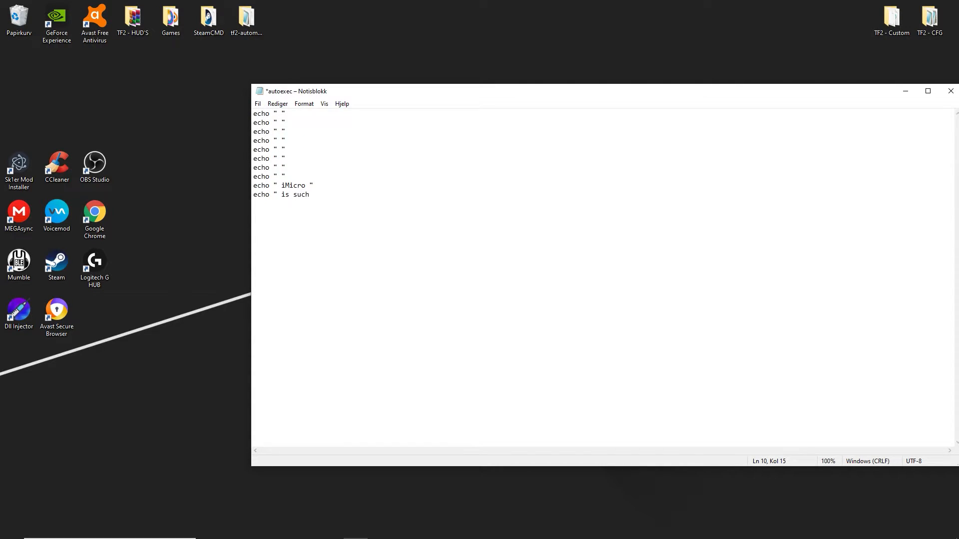
pyautogui.write('echpo')
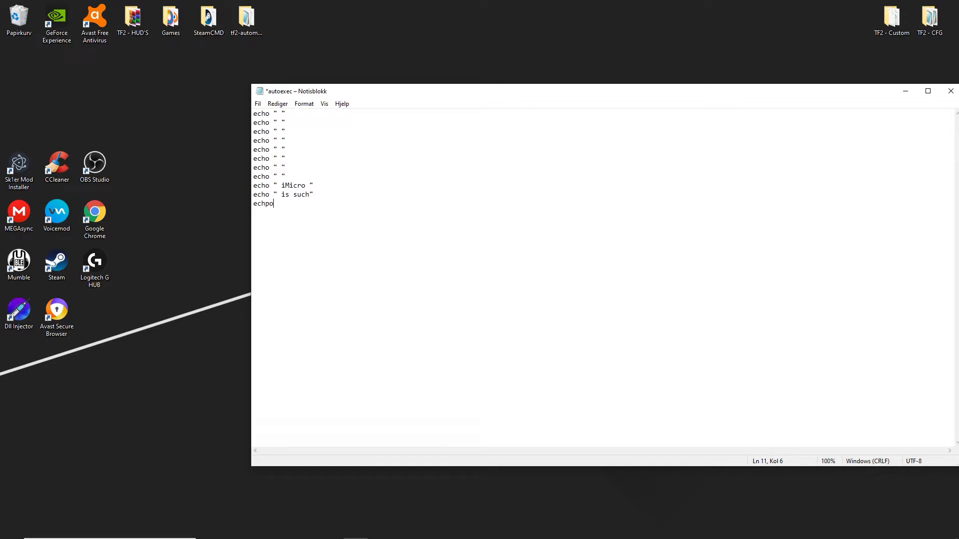
pyautogui.write('" a cool "')
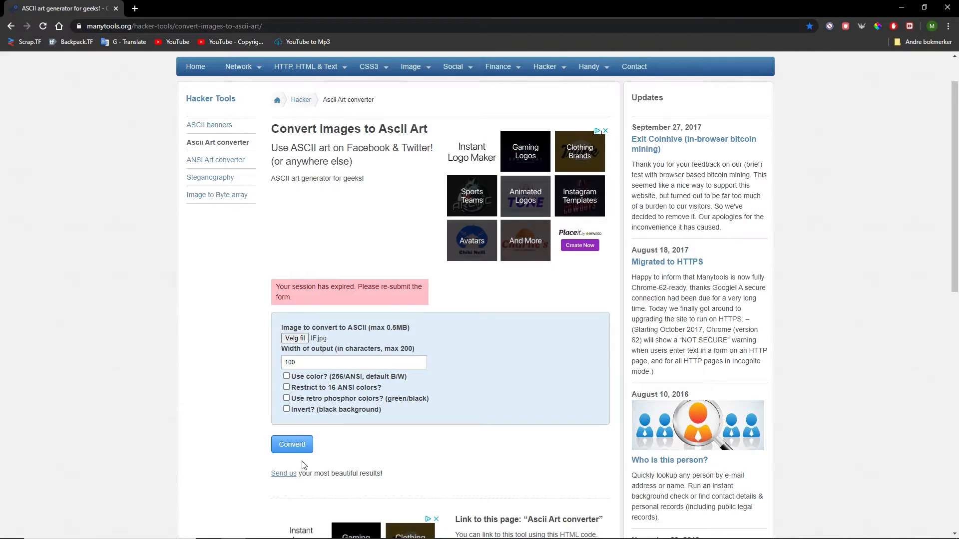
# Convert IF.jpg into 100-character-wide ASCII art and scroll to the result
pyautogui.click(291, 445)
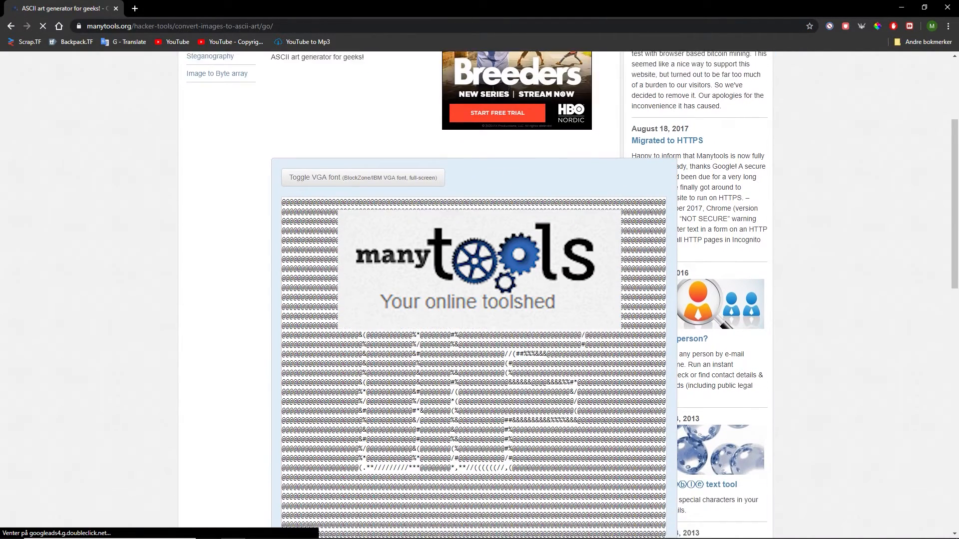
pyautogui.scroll(-3)
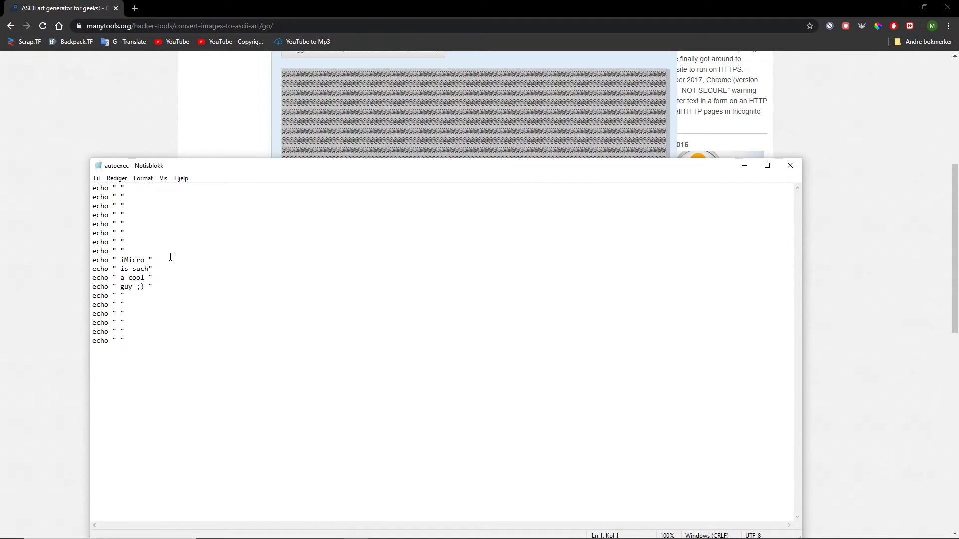
# Paste the ASCII art after the echo lines, remove the old message, and wrap rows as echo " ... " lines
pyautogui.click(213, 360)
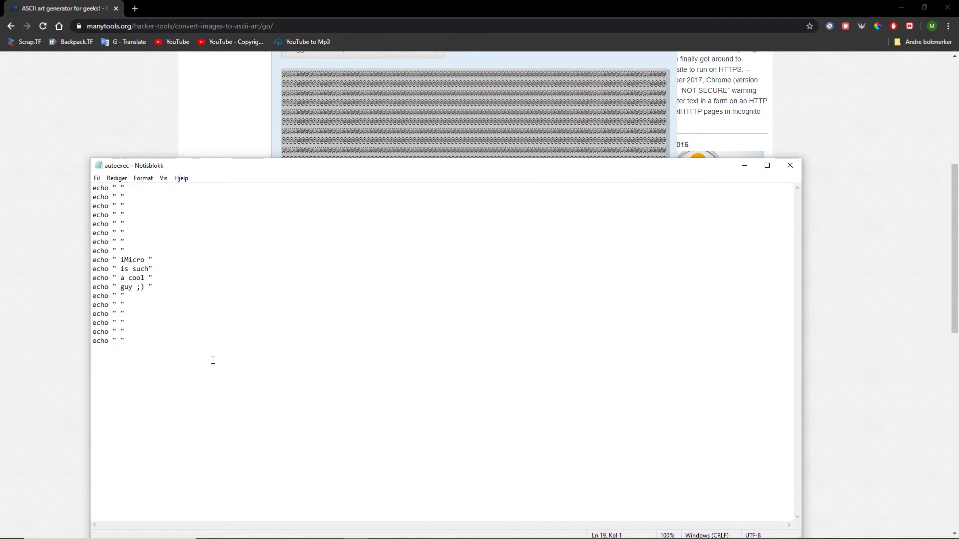
pyautogui.press('ctrl+v')
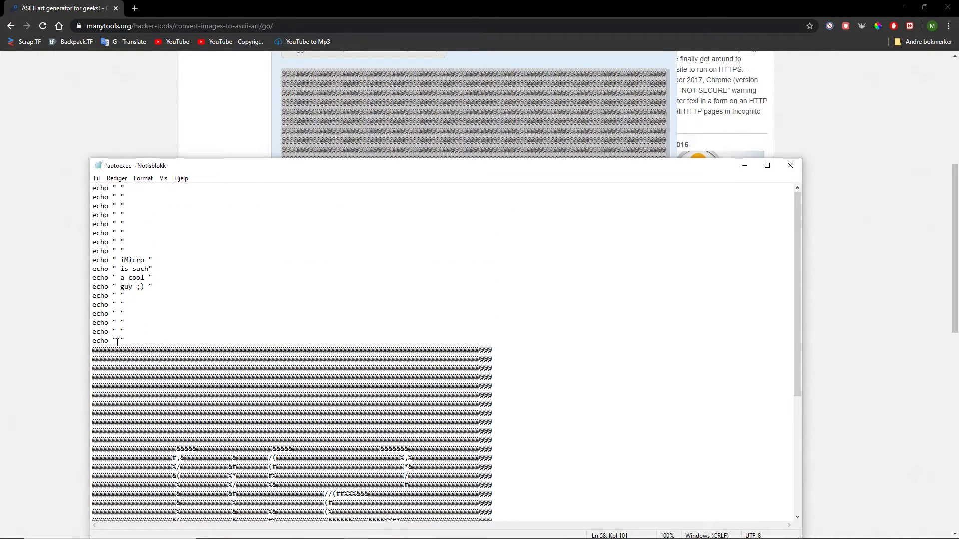
pyautogui.moveTo(92, 266); pyautogui.dragTo(126, 341)
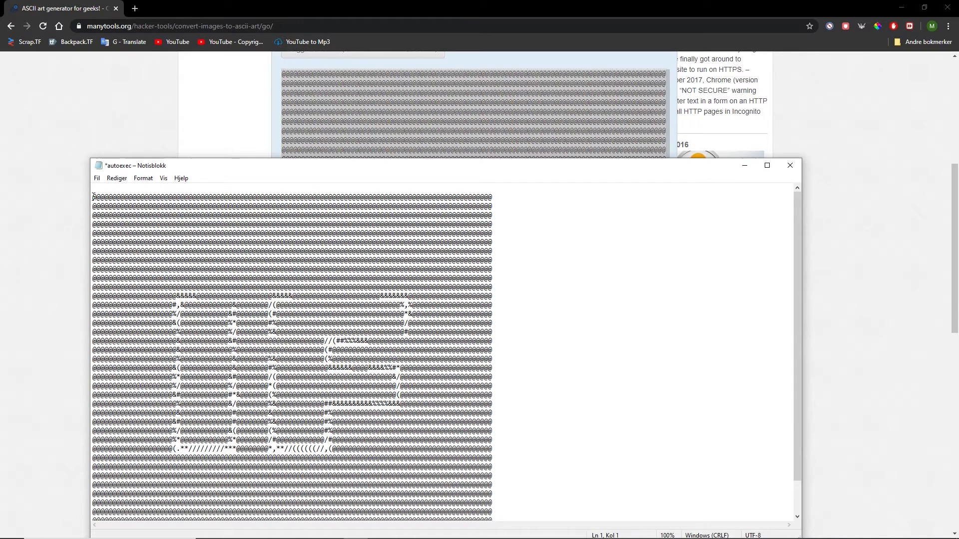
pyautogui.write('echo "')
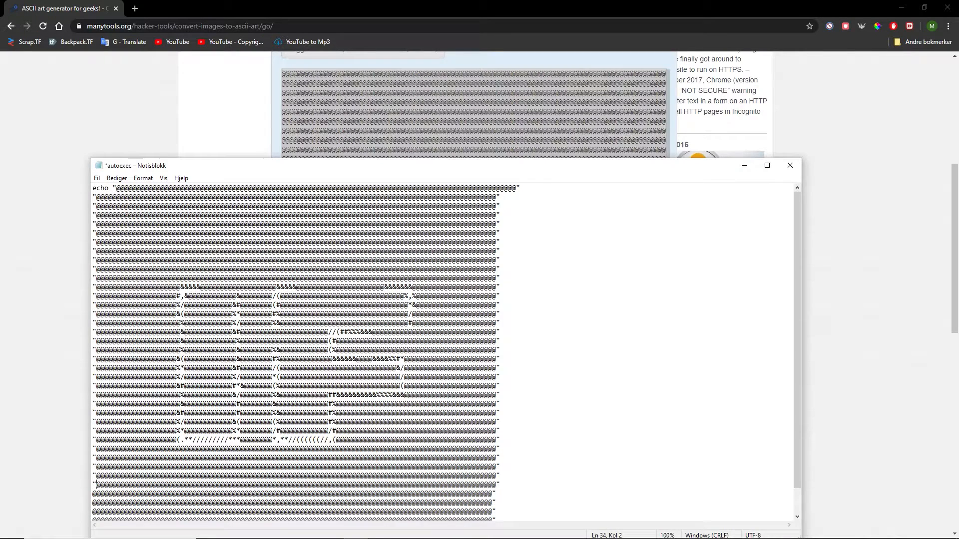
pyautogui.doubleClick(100, 188)
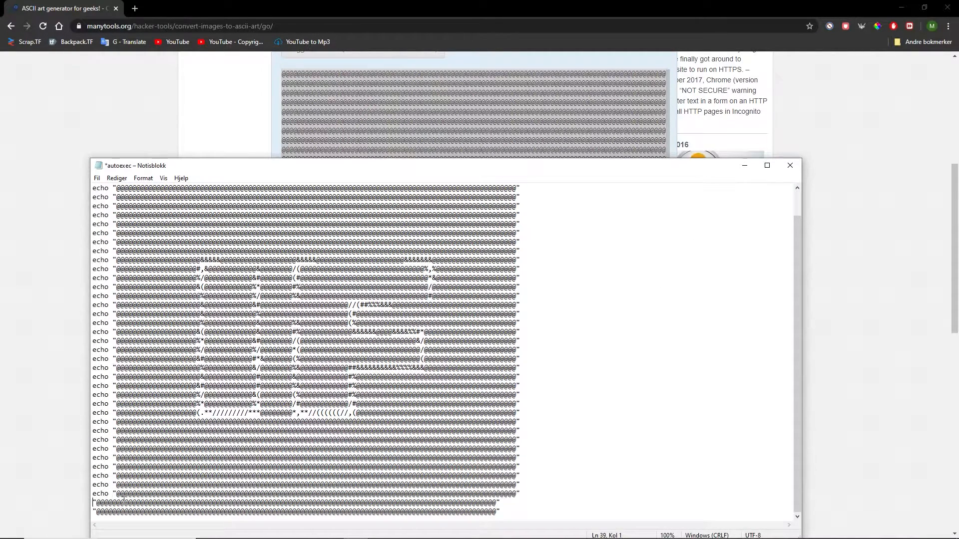
pyautogui.click(789, 166)
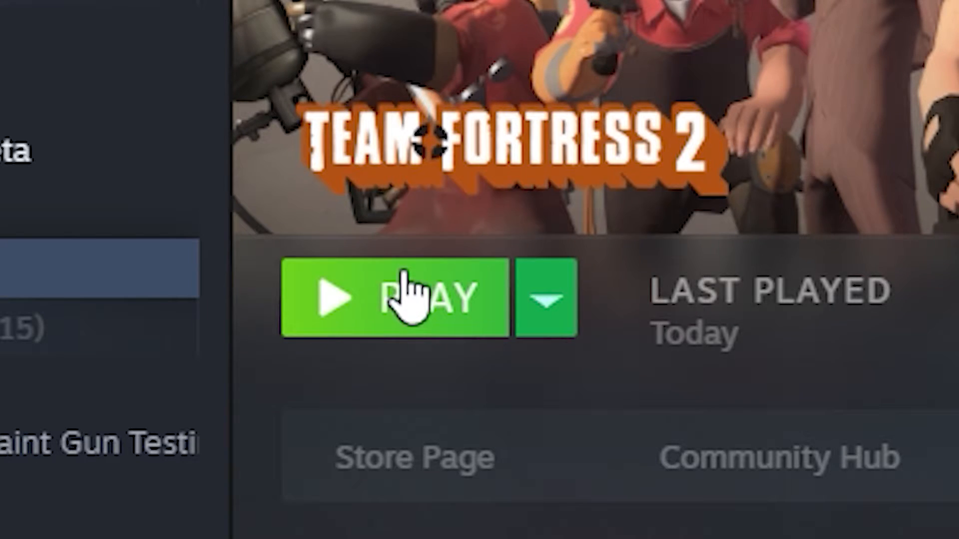
# Launch Team Fortress 2 from the Steam library so the console prints the ASCII art
pyautogui.click(396, 298)
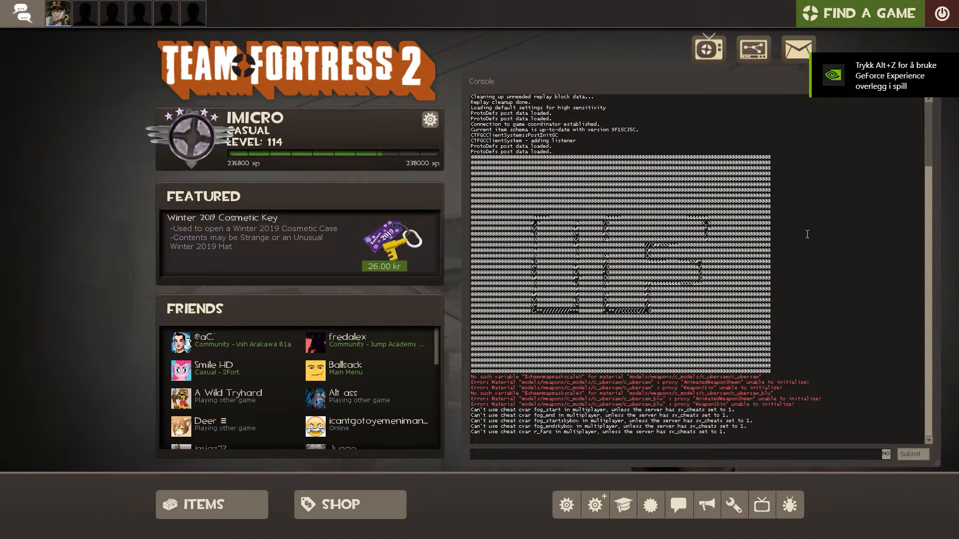